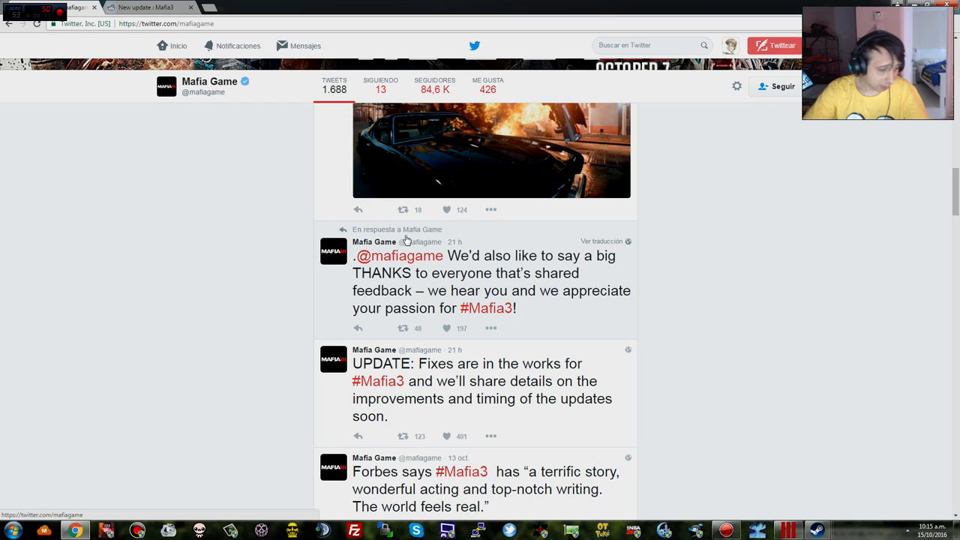
{"action": "mouse_move", "coordinate": [581, 311]}
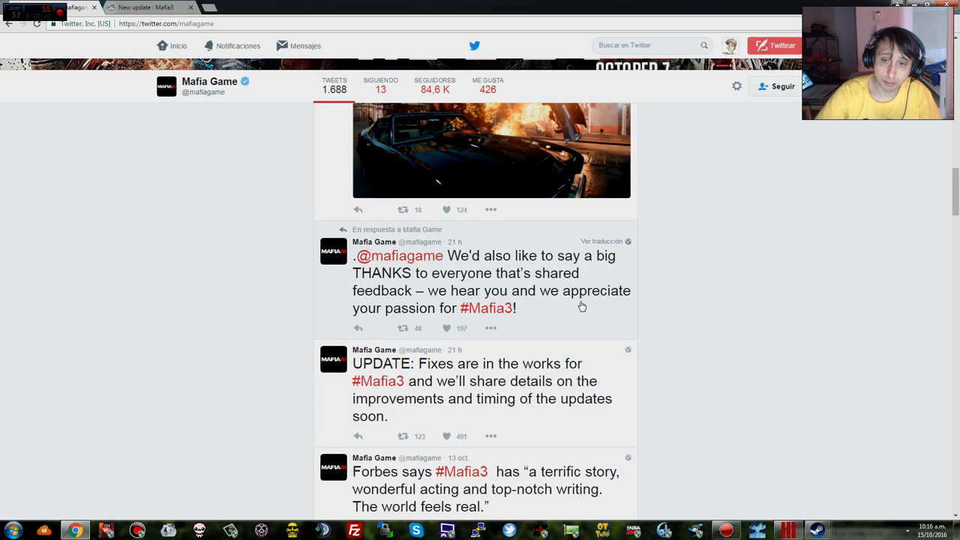
{"action": "mouse_move", "coordinate": [576, 305]}
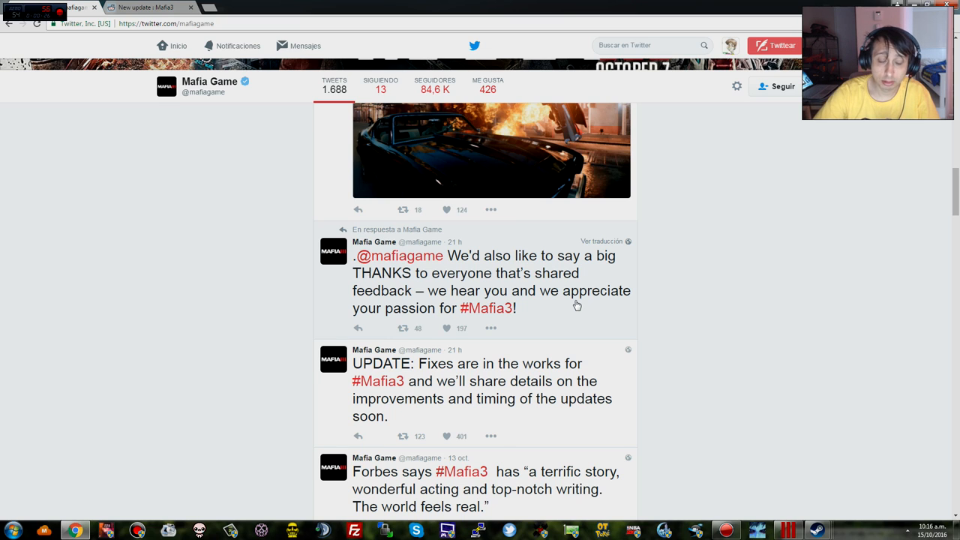
Step: Read the fixes-in-the-works update tweet and its replies, then view the r/Mafia3 'New update' thread
{"action": "scroll", "scroll_direction": "down", "scroll_amount": 3}
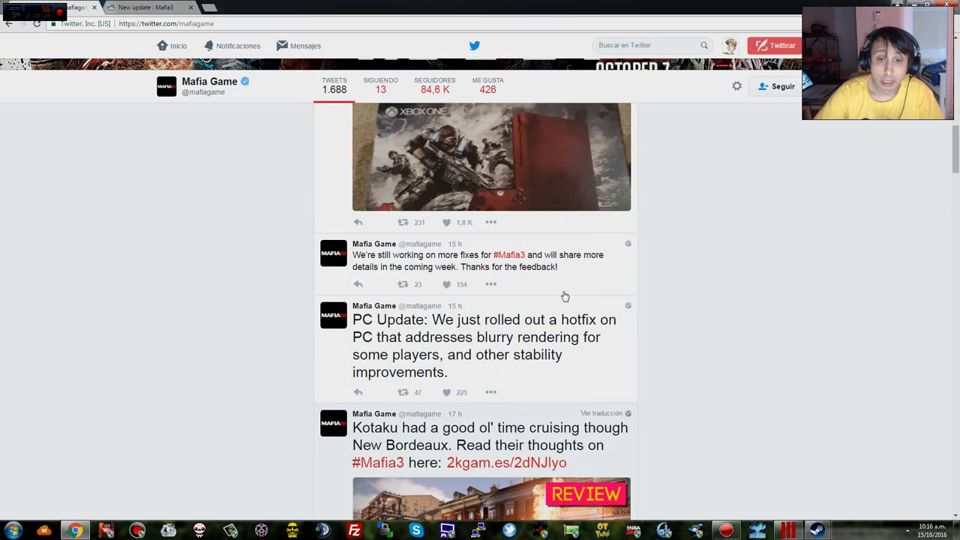
{"action": "scroll", "scroll_direction": "up", "scroll_amount": 3}
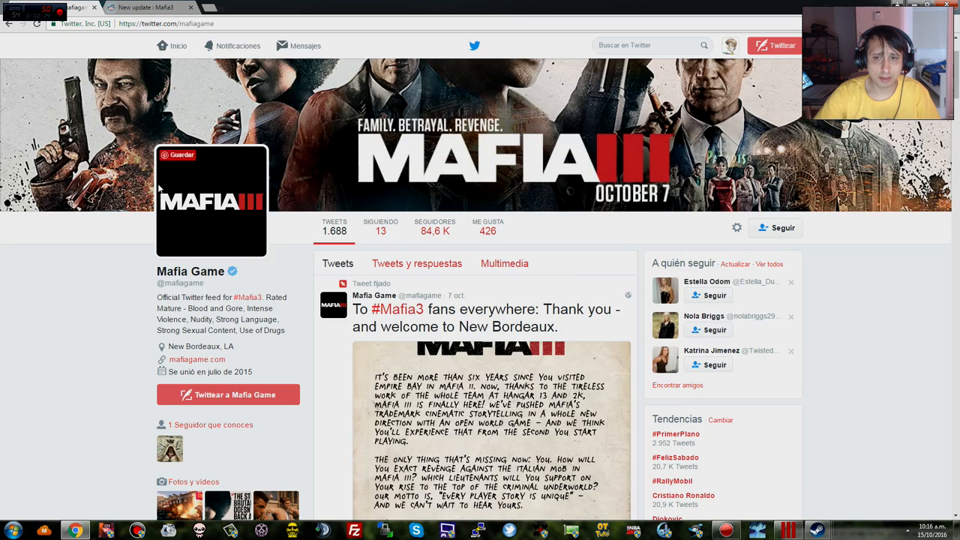
{"action": "scroll", "scroll_direction": "down", "scroll_amount": 3}
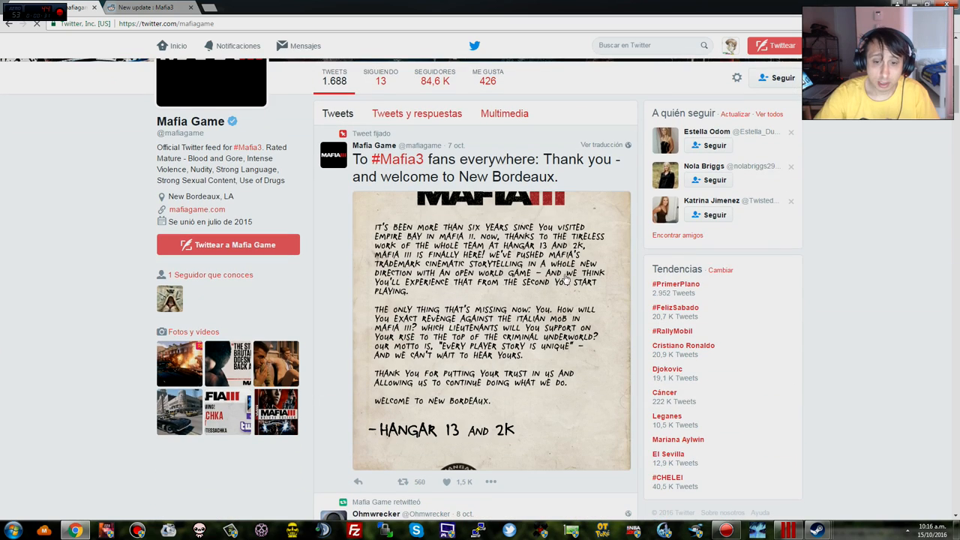
{"action": "scroll", "scroll_direction": "down", "scroll_amount": 3}
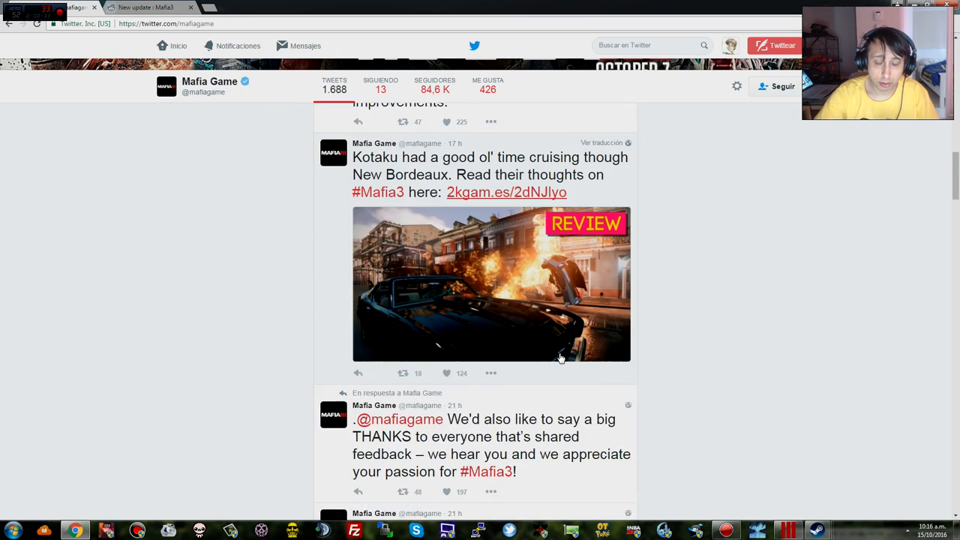
{"action": "scroll", "scroll_direction": "down", "scroll_amount": 3}
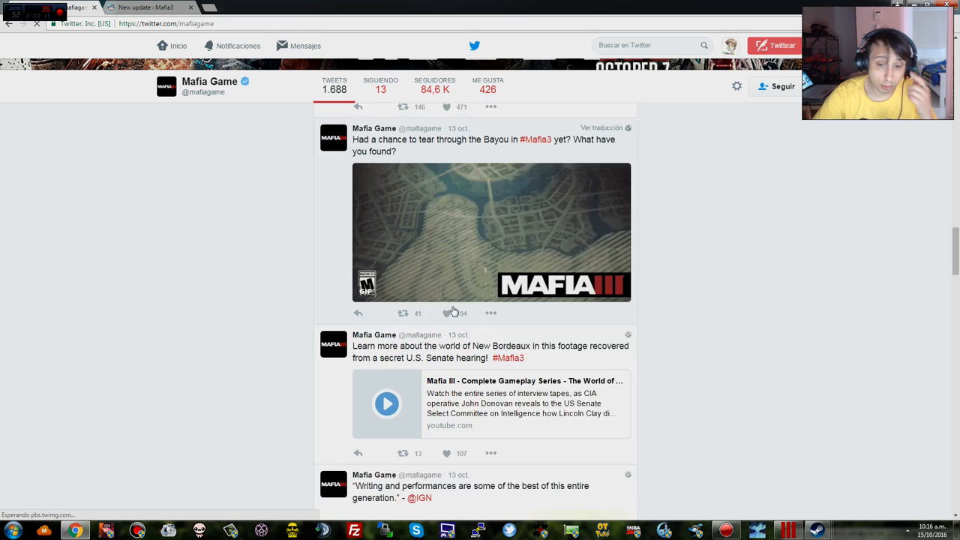
{"action": "scroll", "scroll_direction": "down", "scroll_amount": 3}
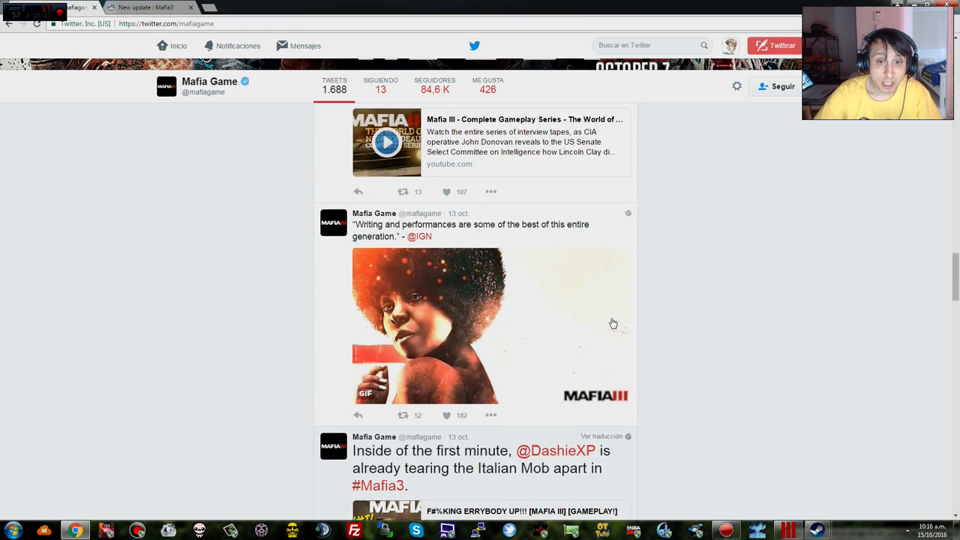
{"action": "scroll", "scroll_direction": "up", "scroll_amount": 3}
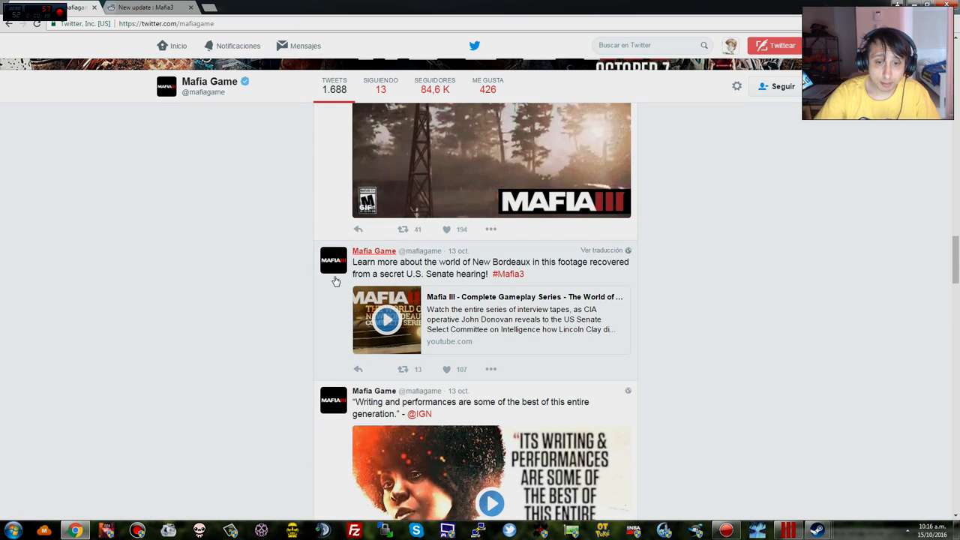
{"action": "mouse_move", "coordinate": [246, 316]}
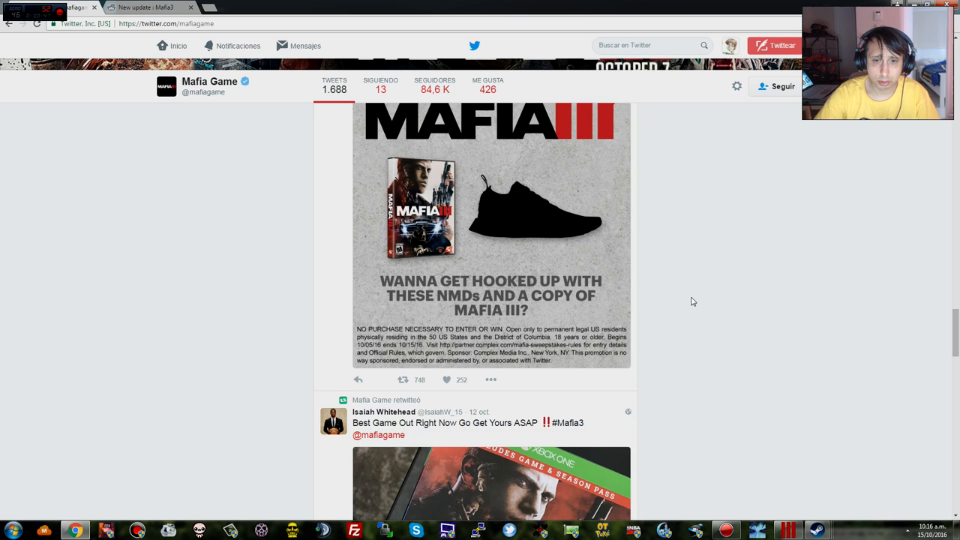
{"action": "scroll", "scroll_direction": "down", "scroll_amount": 3}
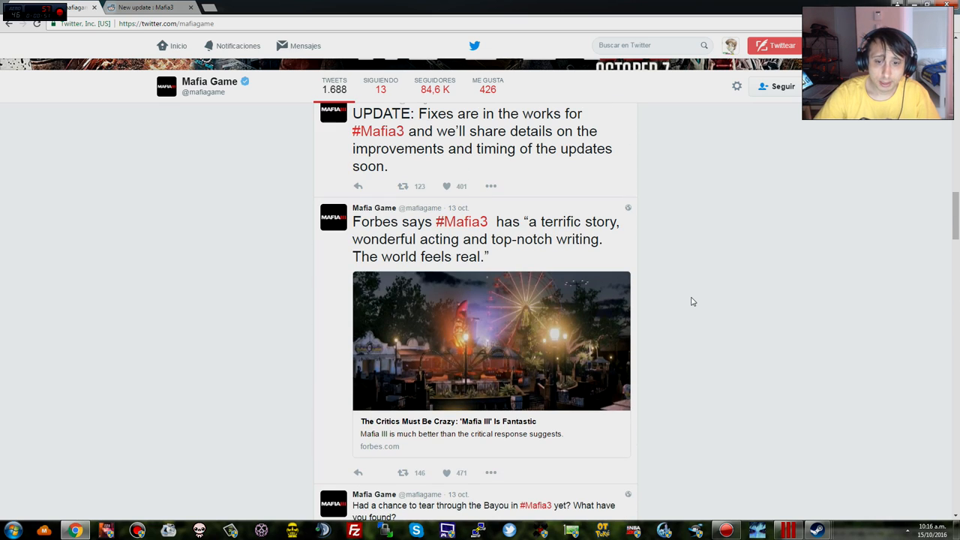
{"action": "scroll", "scroll_direction": "up", "scroll_amount": 3}
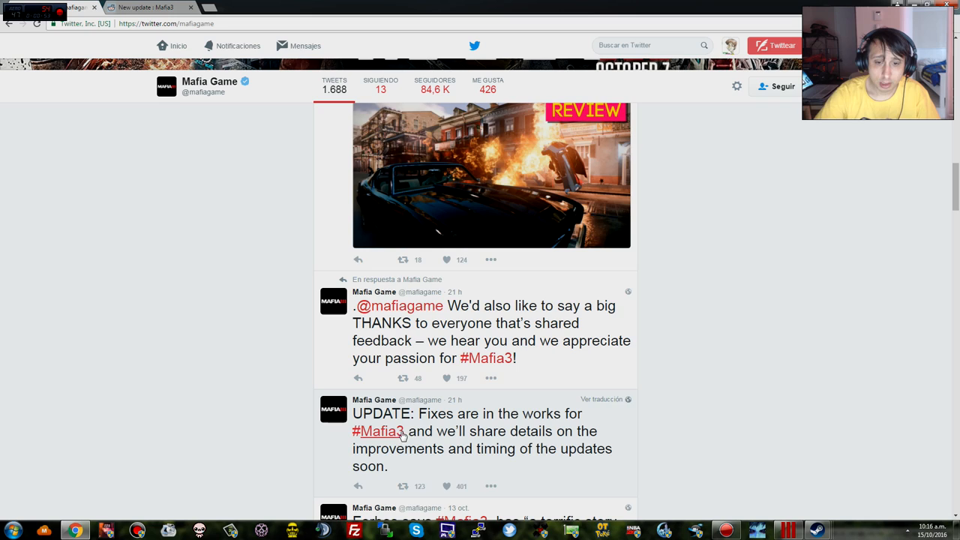
{"action": "scroll", "scroll_direction": "down", "scroll_amount": 3}
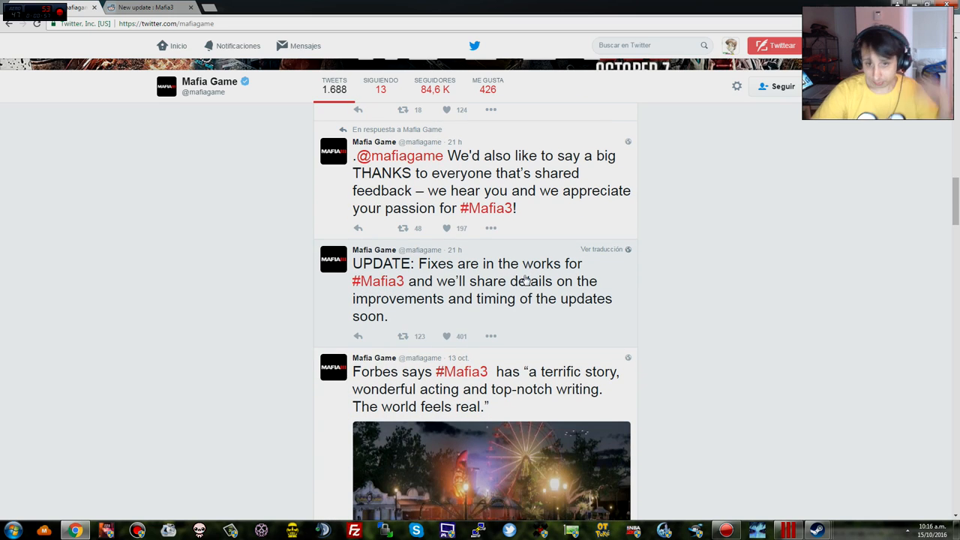
{"action": "mouse_move", "coordinate": [563, 306]}
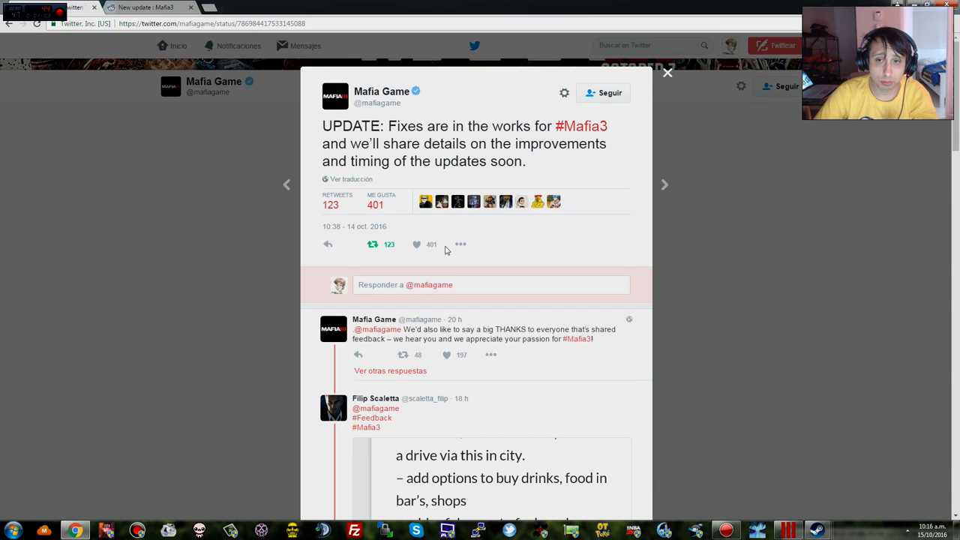
{"action": "scroll", "scroll_direction": "down", "scroll_amount": 3}
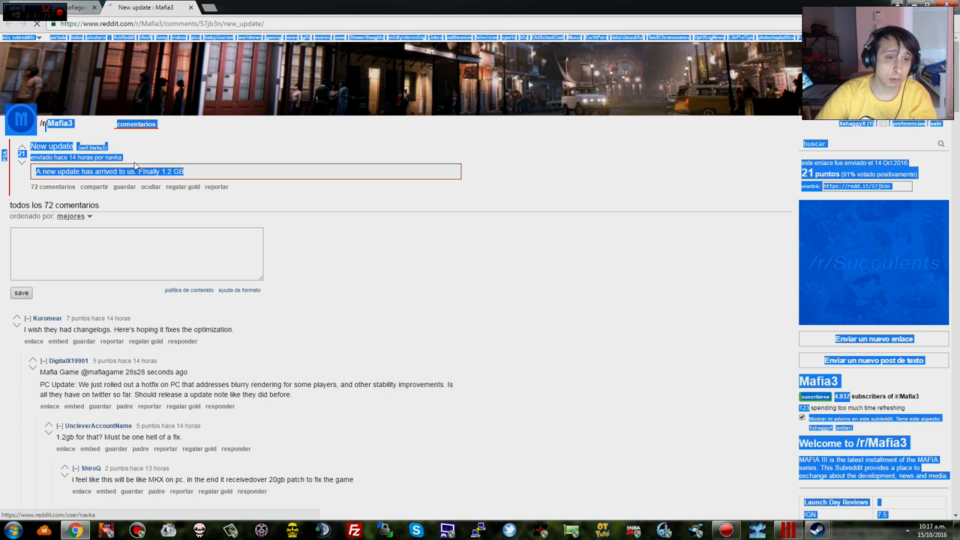
{"action": "left_click", "coordinate": [113, 157]}
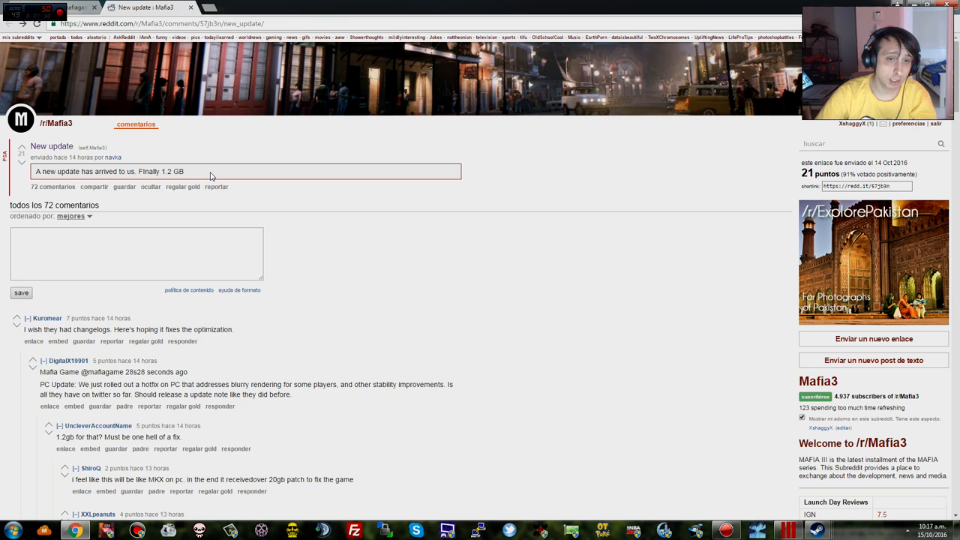
{"action": "mouse_move", "coordinate": [425, 148]}
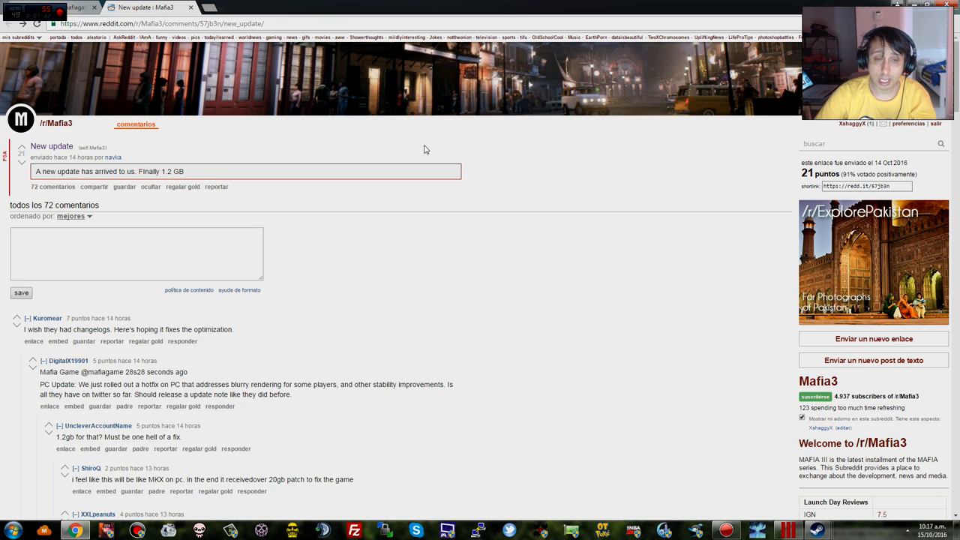
{"action": "mouse_move", "coordinate": [787, 529]}
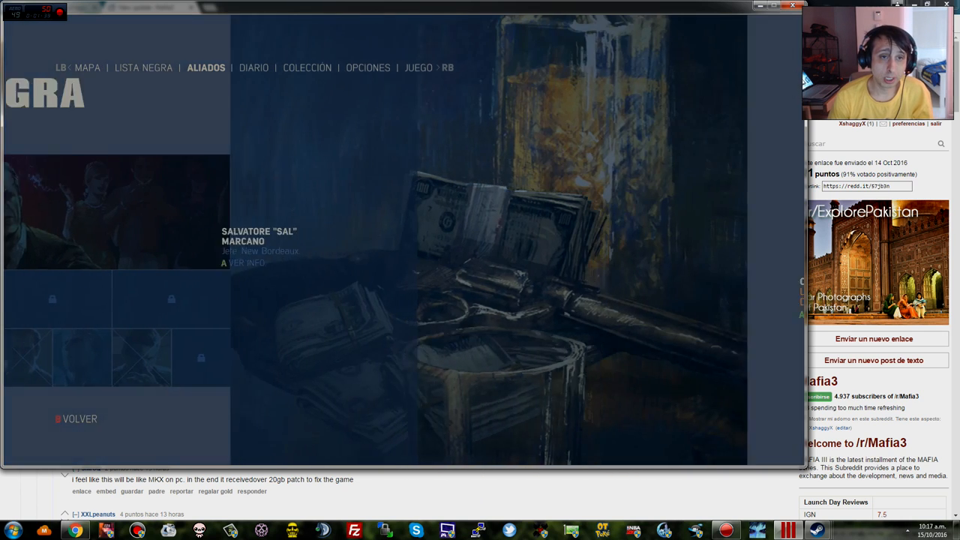
Step: Select a different ally portrait in the ALIADOS tab to view their profile
{"action": "left_click", "coordinate": [253, 68]}
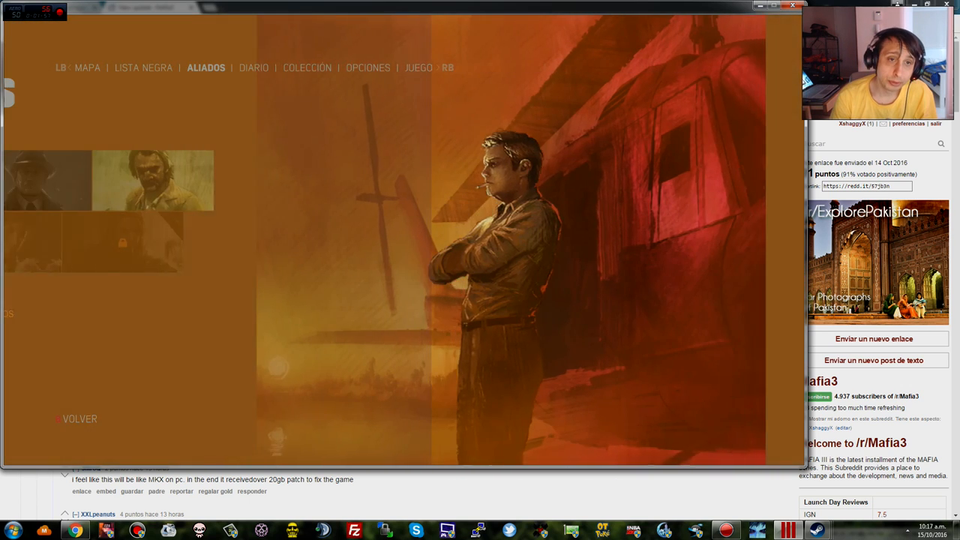
Step: Read the DIARIO journal entries, then switch to the Steam store page
{"action": "left_click", "coordinate": [253, 68]}
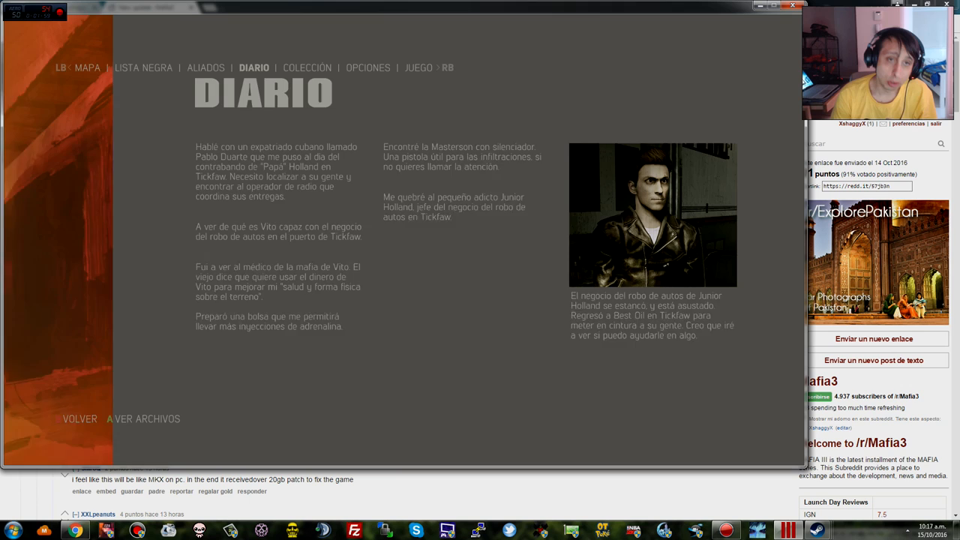
{"action": "left_click", "coordinate": [368, 68]}
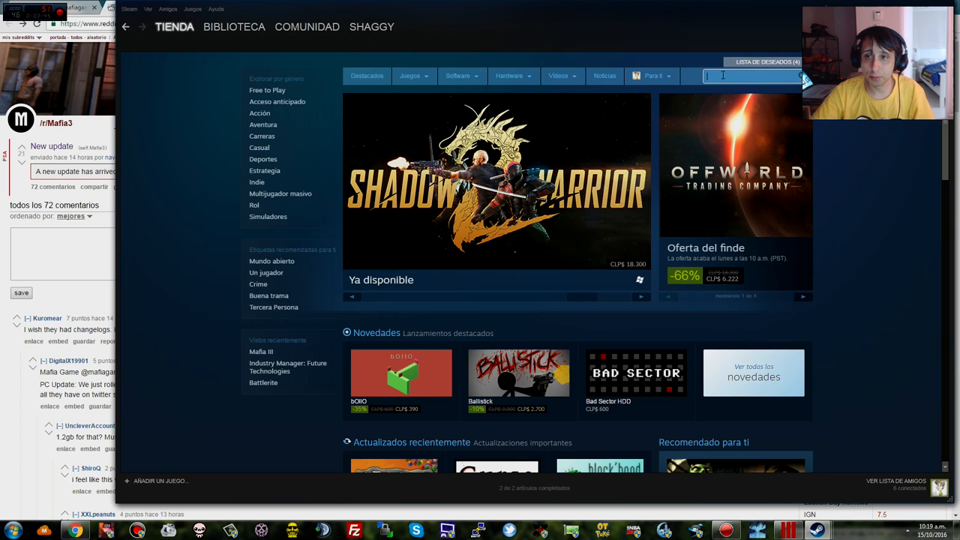
Step: Search 'mafia' in the store and open the Mafia II community hub, accepting the content warning
{"action": "type", "text": "mafia"}
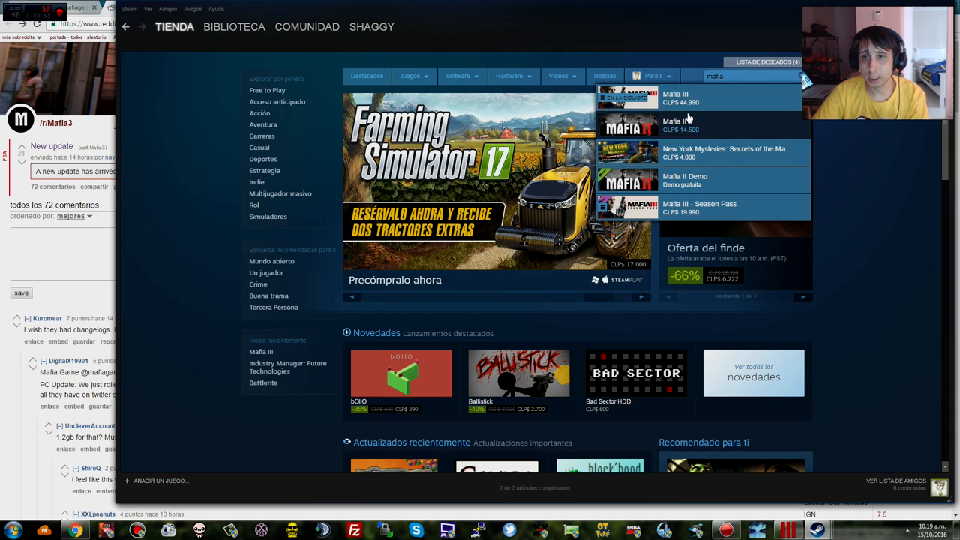
{"action": "left_click", "coordinate": [675, 126]}
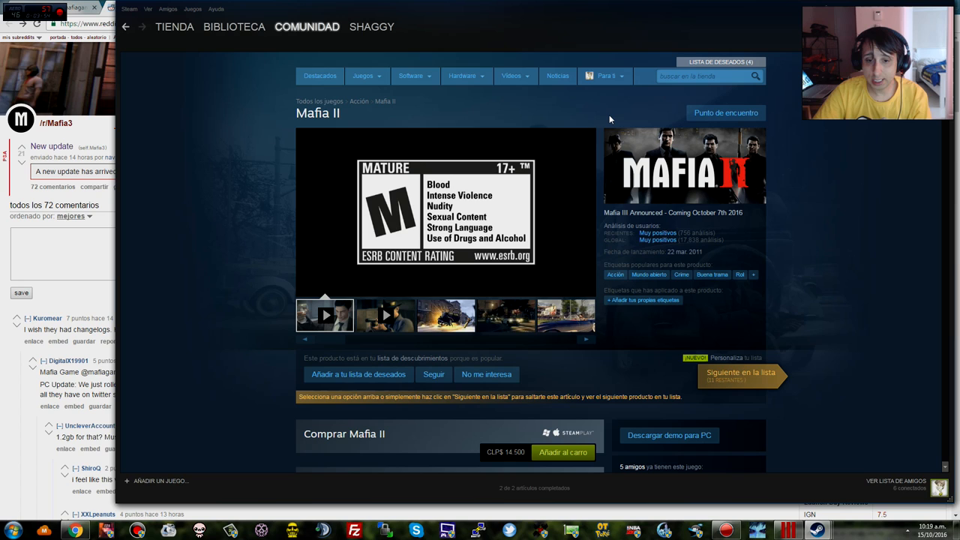
{"action": "left_click", "coordinate": [325, 315]}
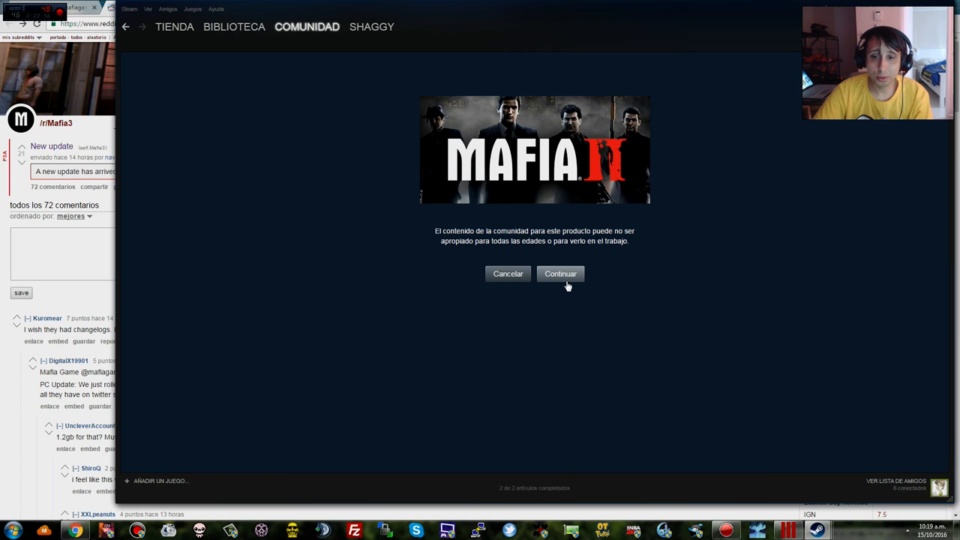
{"action": "left_click", "coordinate": [559, 273]}
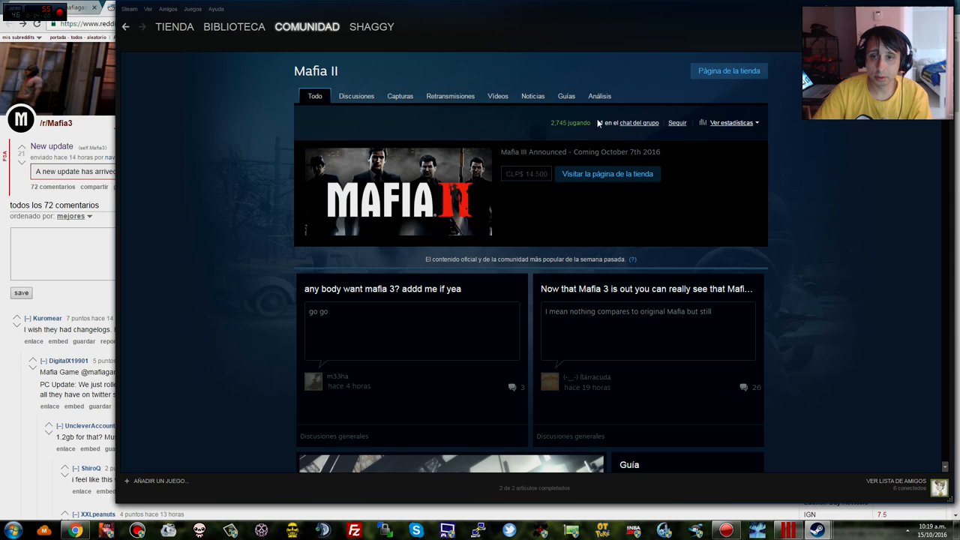
Step: Open the 'Digital Deluxe Edition for Mac Released' post from the Mafia II news list
{"action": "left_click", "coordinate": [529, 96]}
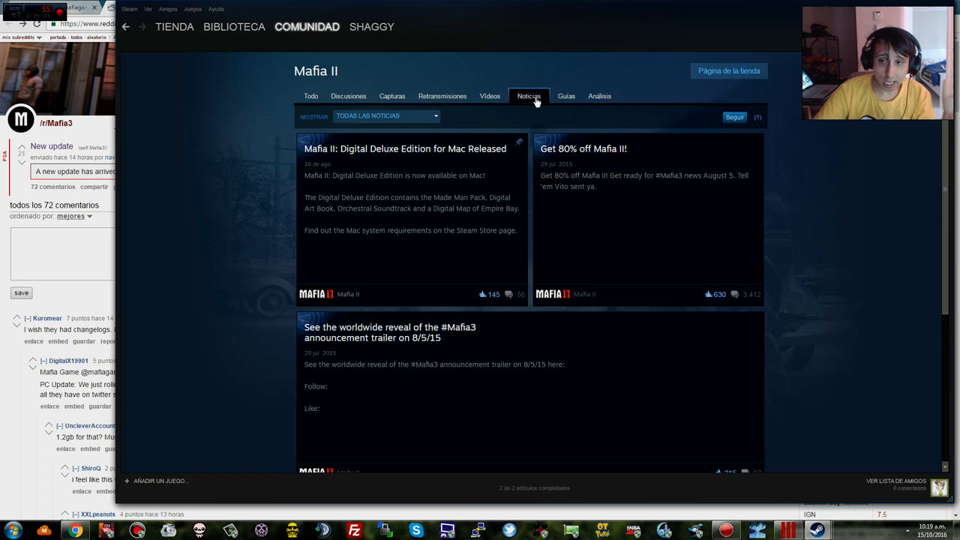
{"action": "mouse_move", "coordinate": [494, 109]}
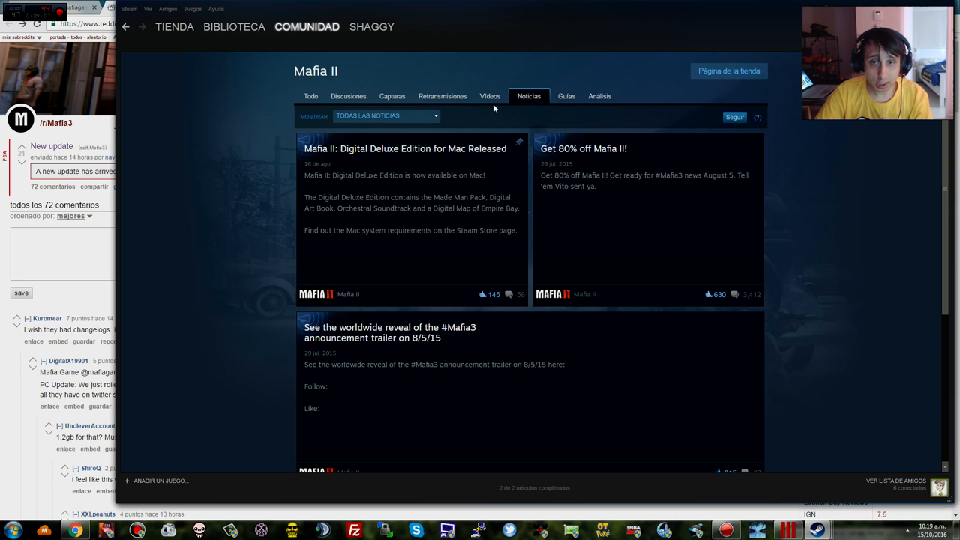
{"action": "mouse_move", "coordinate": [577, 191]}
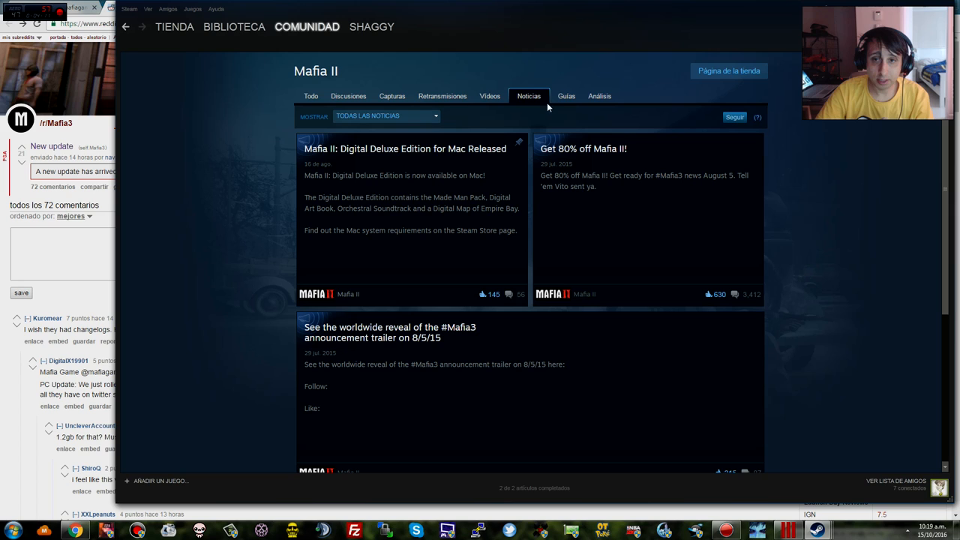
{"action": "mouse_move", "coordinate": [472, 191]}
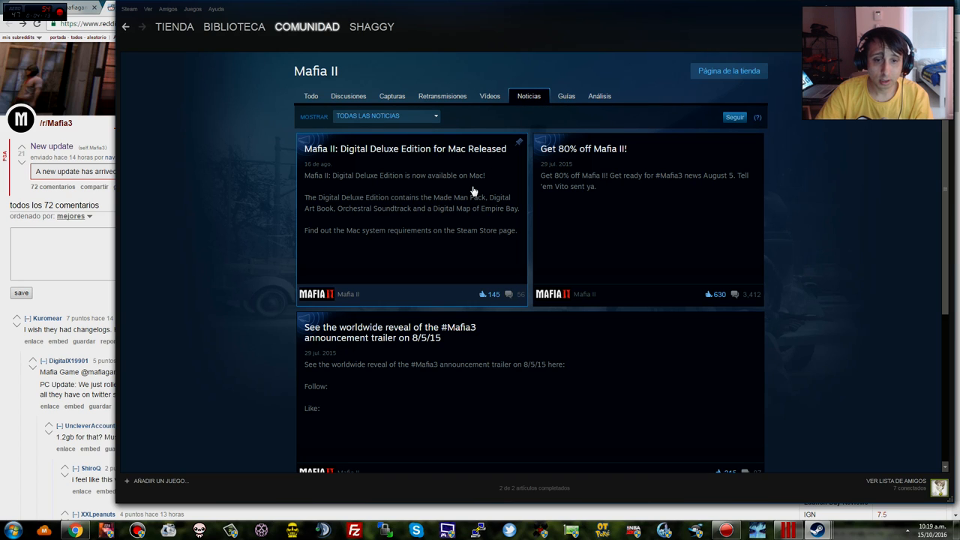
{"action": "scroll", "scroll_direction": "down", "scroll_amount": 3}
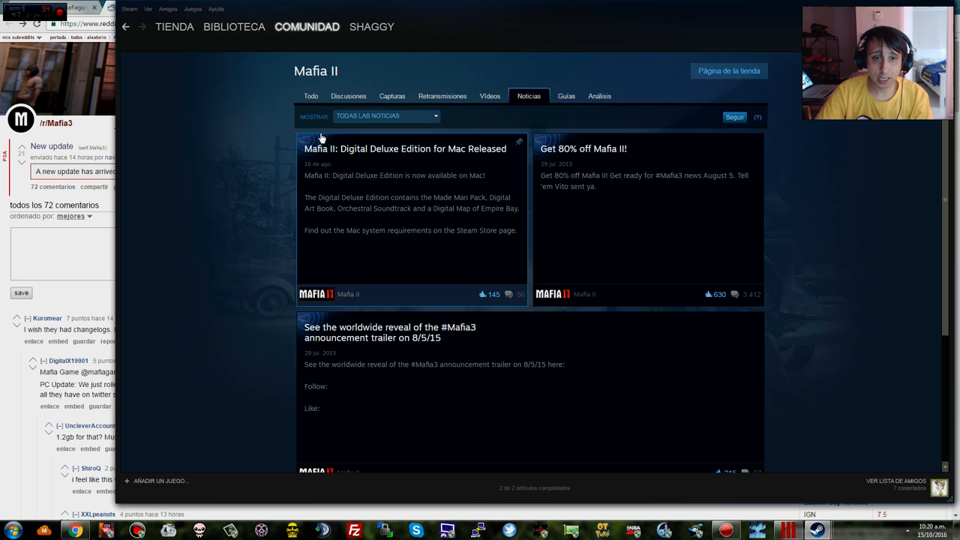
{"action": "left_click", "coordinate": [405, 148]}
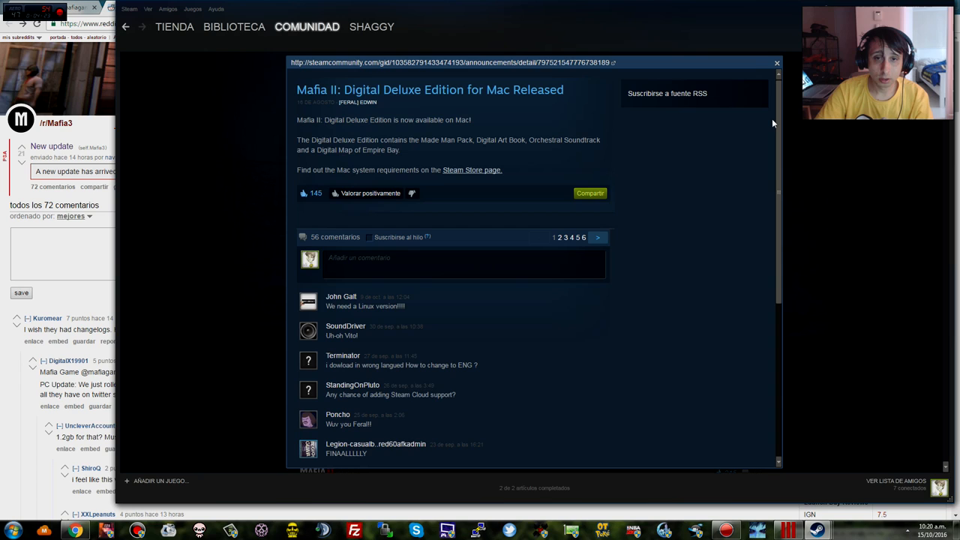
Step: Close the Mac Digital Deluxe Edition announcement overlay
{"action": "left_click", "coordinate": [777, 62]}
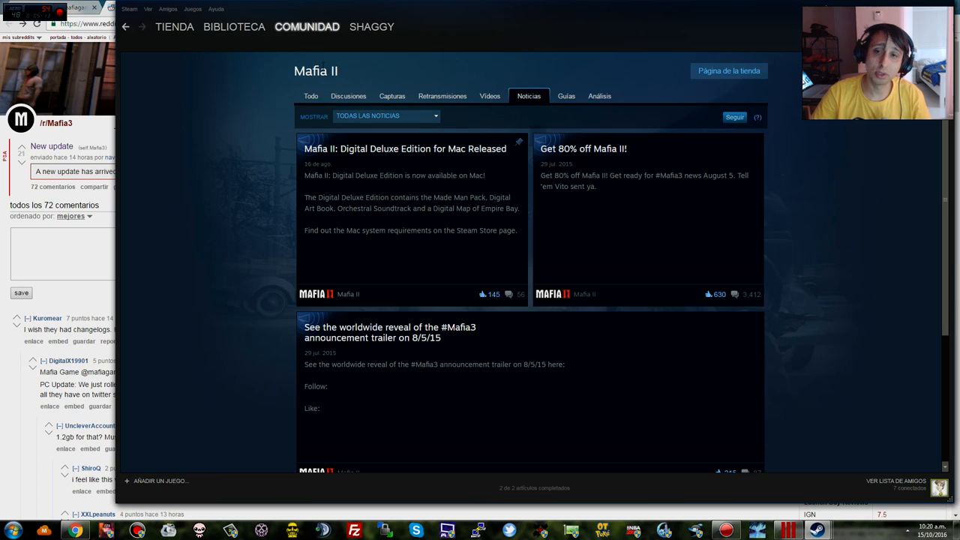
{"action": "mouse_move", "coordinate": [546, 98]}
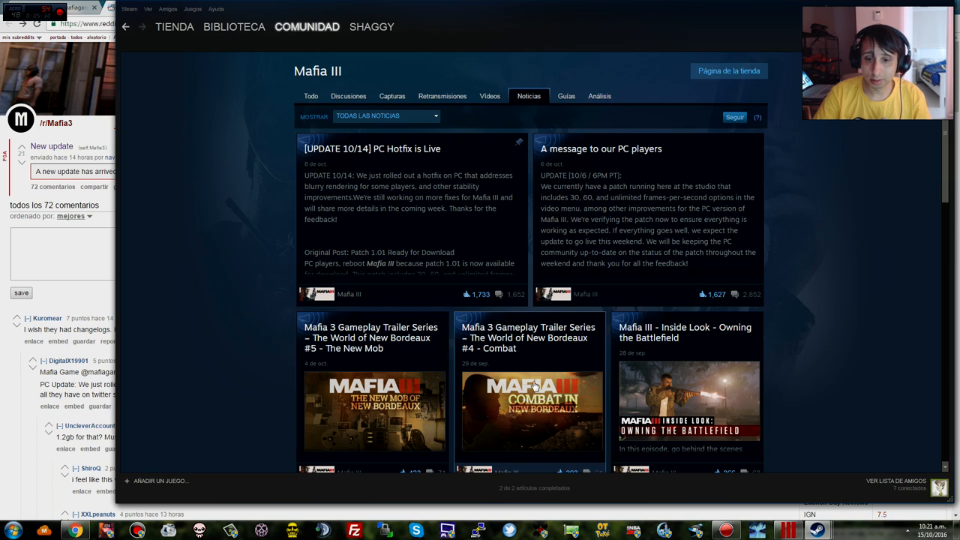
Step: Scroll the Mafia III news list past the patch posts to the gameplay trailer entries
{"action": "scroll", "scroll_direction": "down", "scroll_amount": 3}
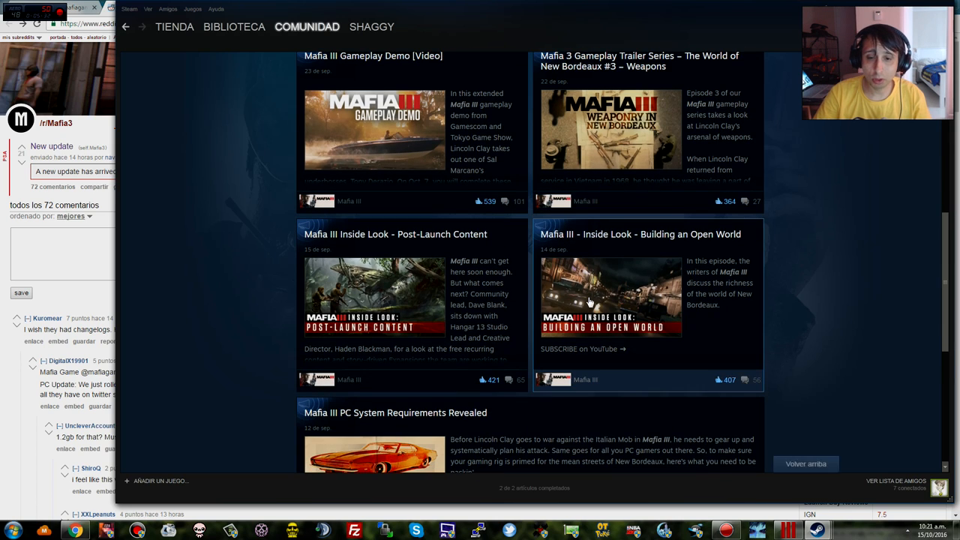